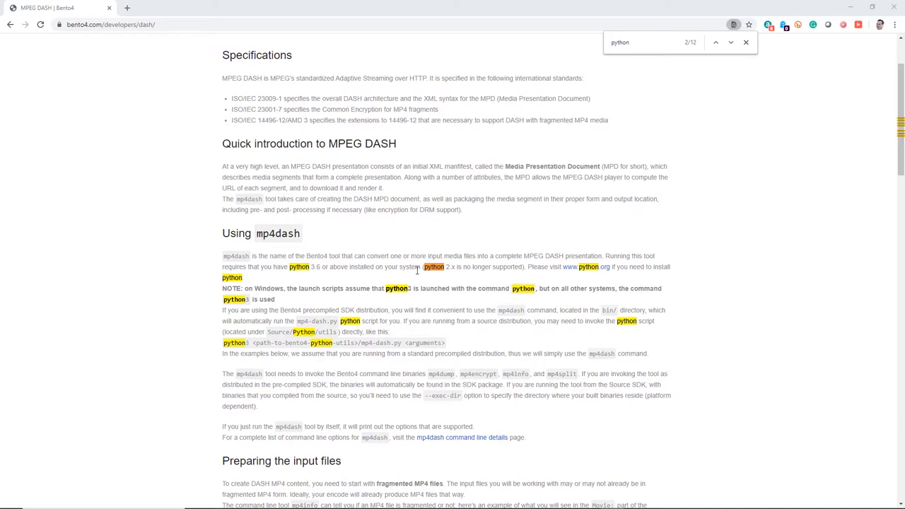
Select the mp4dash docs note about the required Python version
left_click_drag(421, 265, 522, 266)
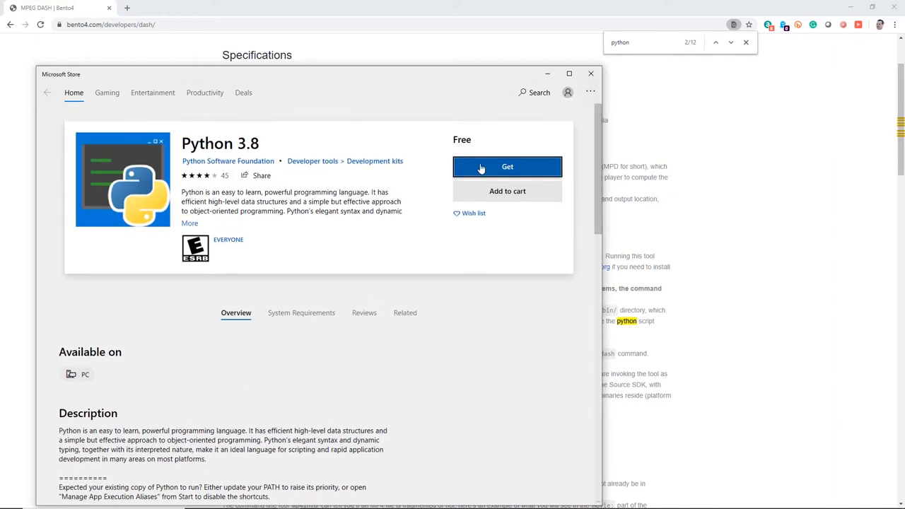
Get the free Python 3.8 app in Microsoft Store and start its installation
left_click(506, 166)
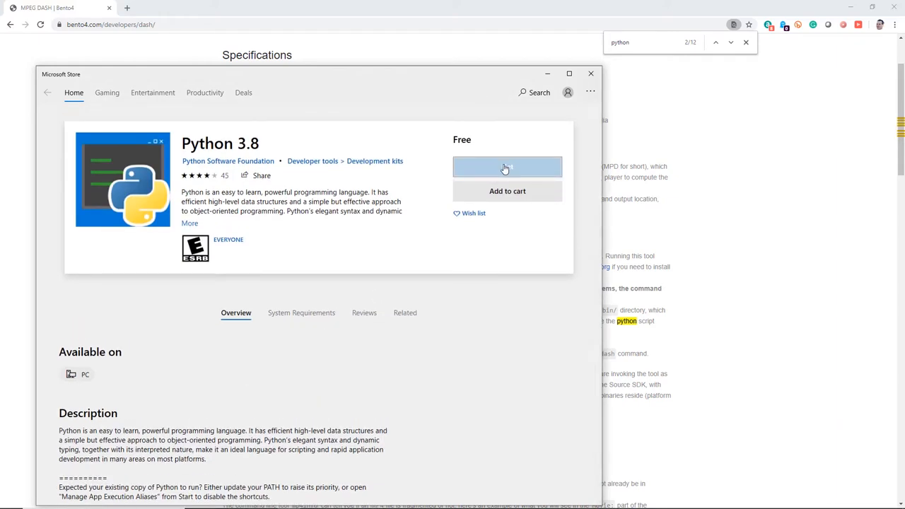
left_click(506, 167)
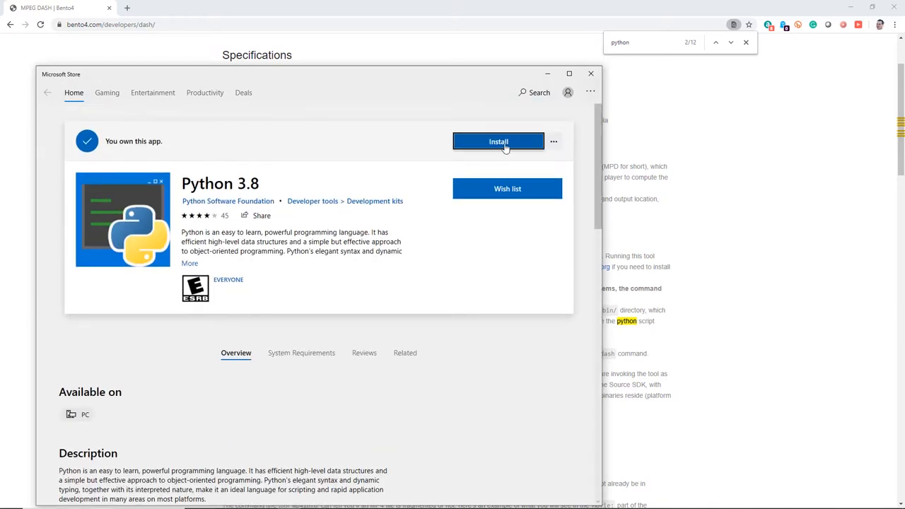
left_click(497, 142)
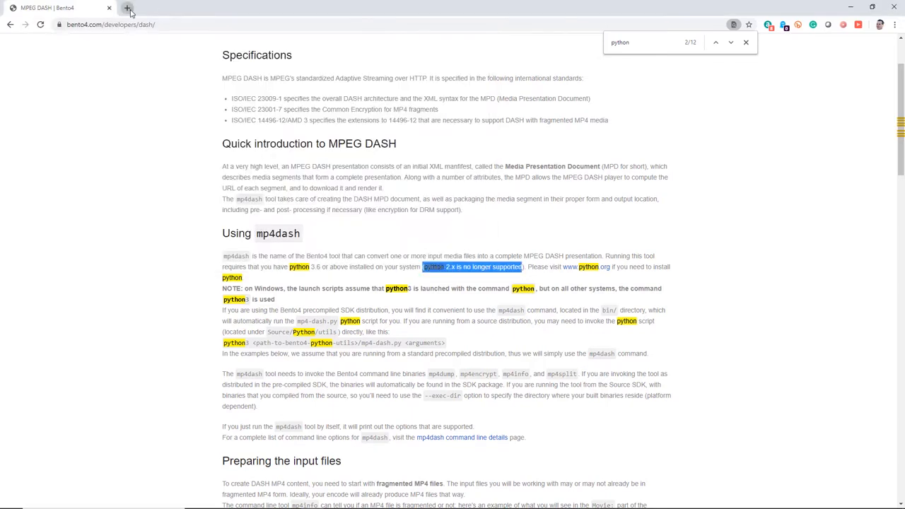
Download the Bento4 SDK zip for Windows 10 from bento4.com's Downloads page
left_click(130, 8)
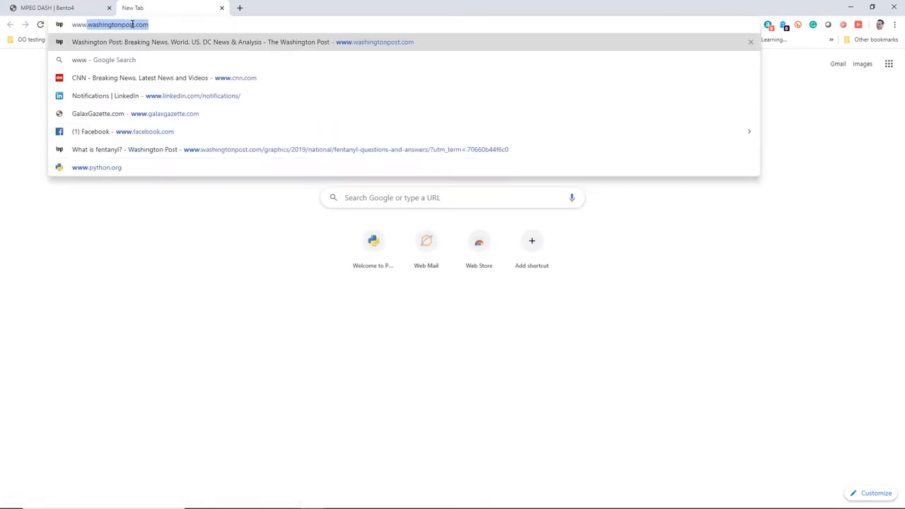
type("bento4.com")
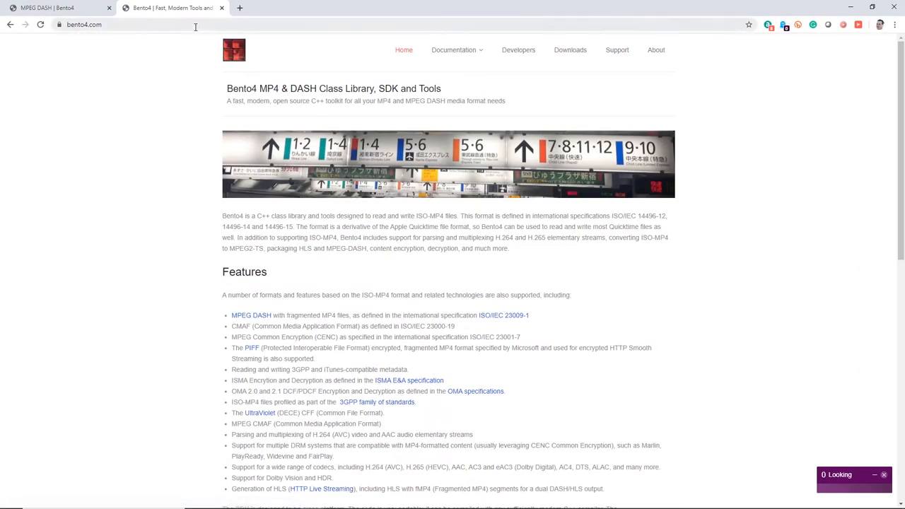
left_click(570, 50)
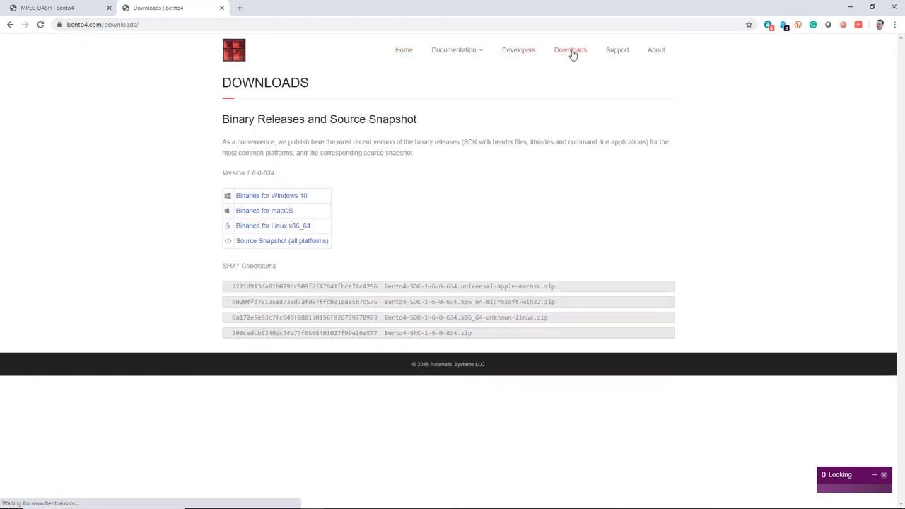
left_click(271, 195)
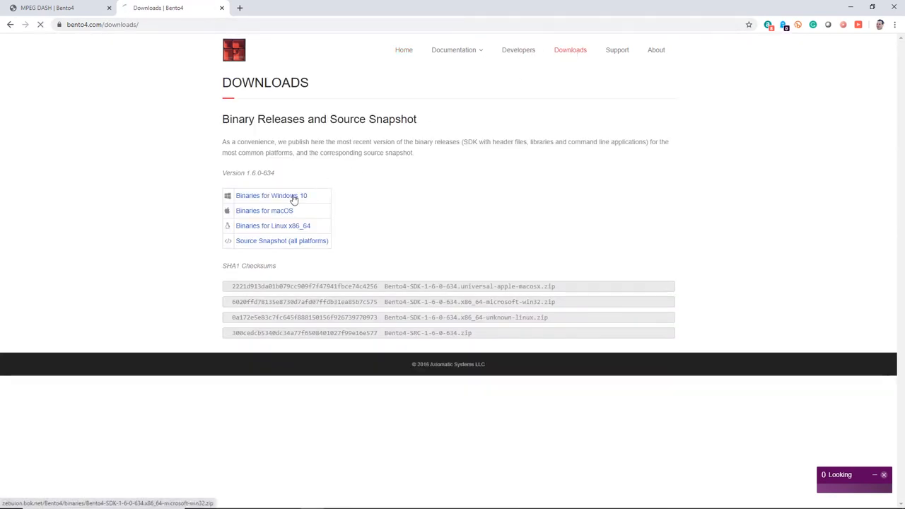
left_click(271, 195)
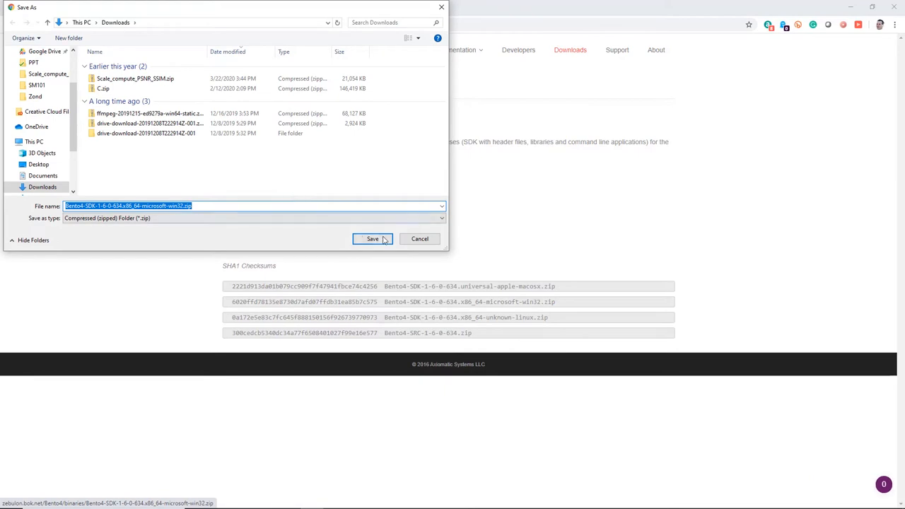
Show the downloaded Bento4 SDK zip in its Downloads folder
left_click(373, 238)
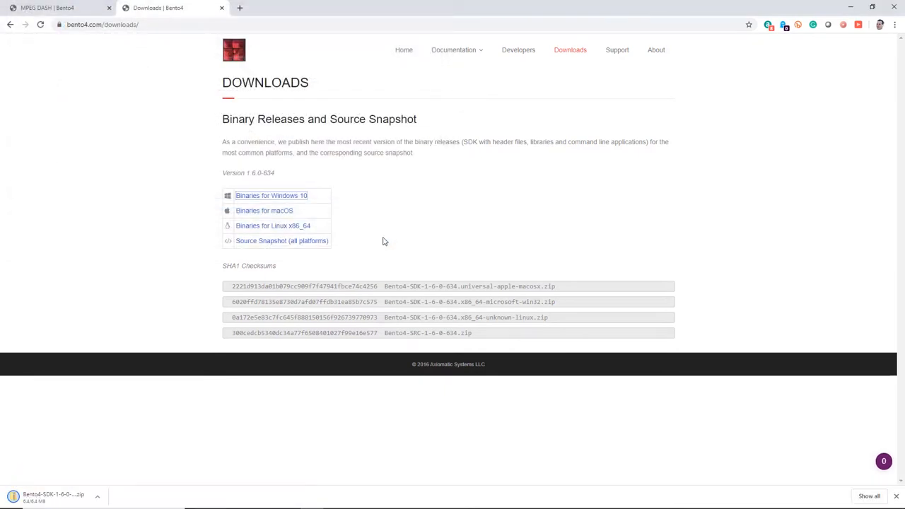
mouse_move(138, 474)
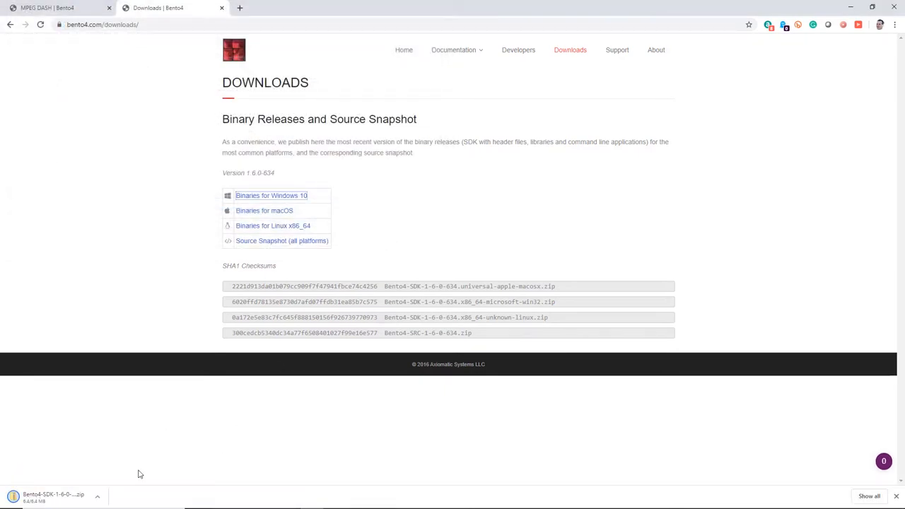
left_click(96, 495)
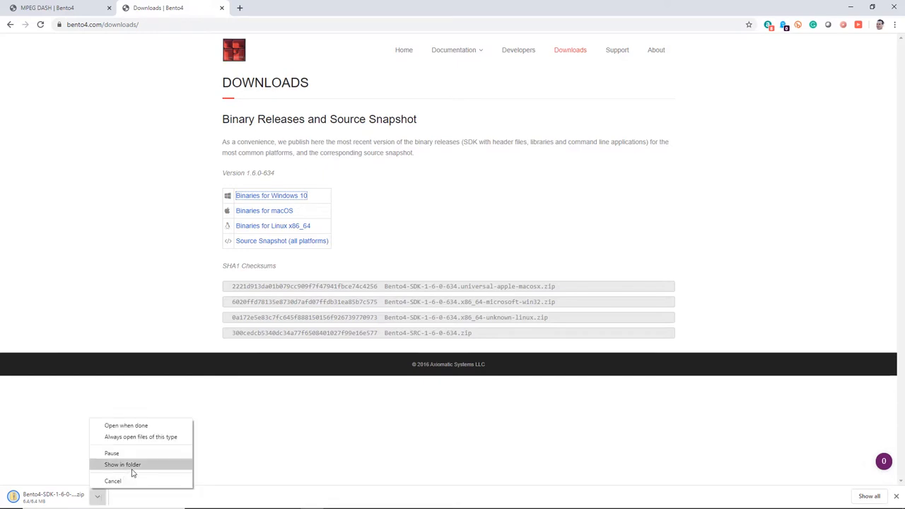
left_click(122, 464)
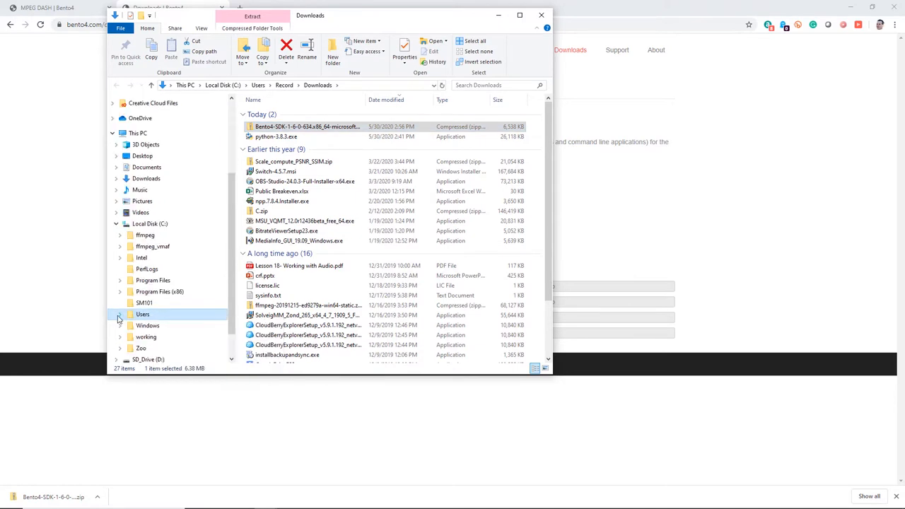
Create C:\Bento4, move the SDK zip there and extract it
right_click(149, 224)
type("Bento4")
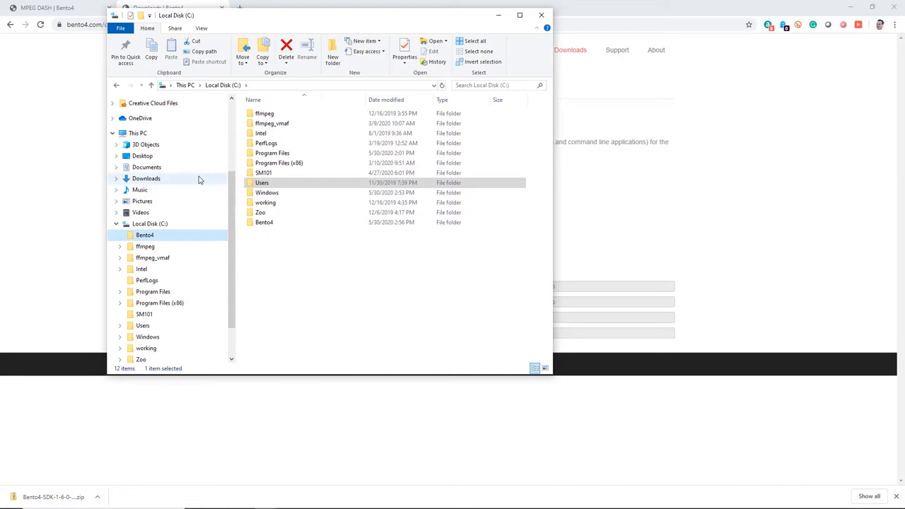
left_click(147, 178)
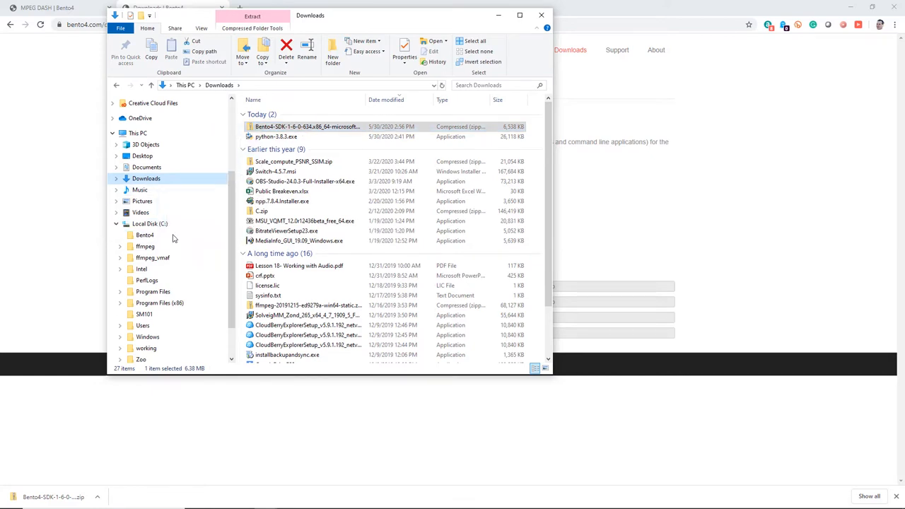
right_click(306, 113)
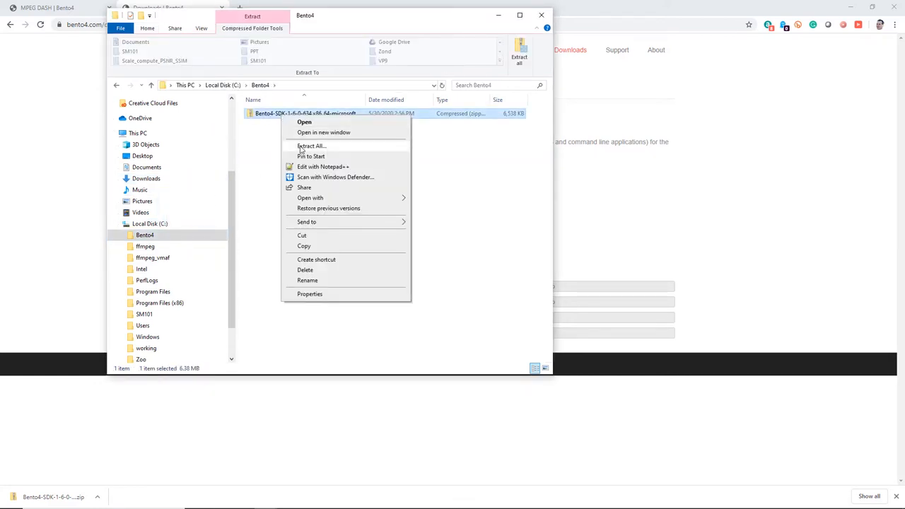
left_click(311, 146)
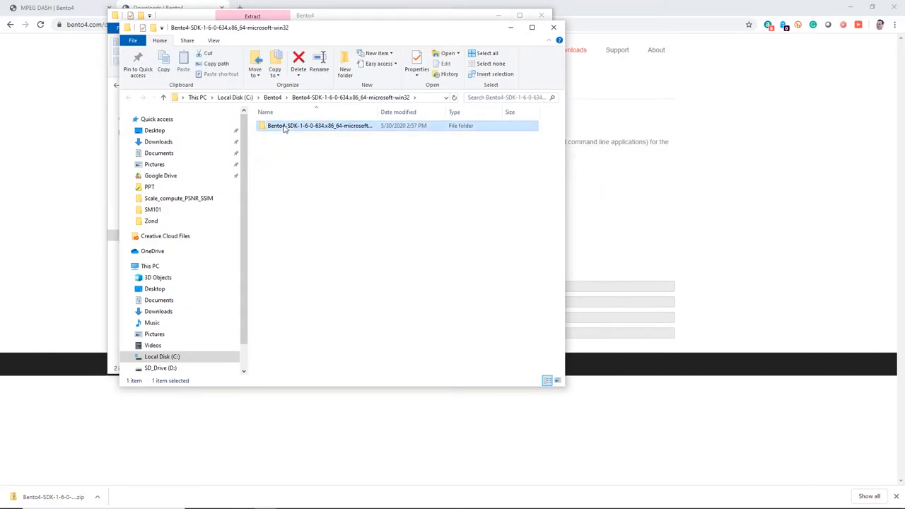
Move the extracted bin, docs, include and utils folders up into C:\Bento4
double_click(320, 124)
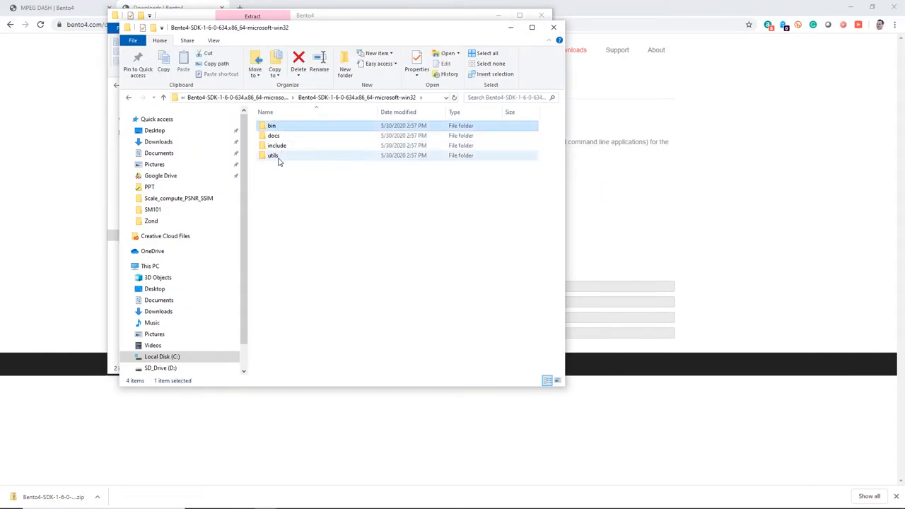
key("ctrl+a")
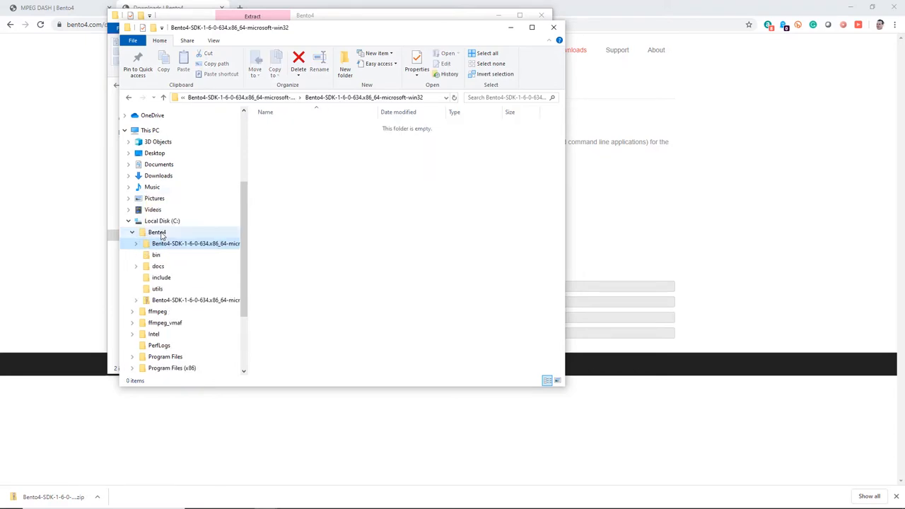
left_click(157, 232)
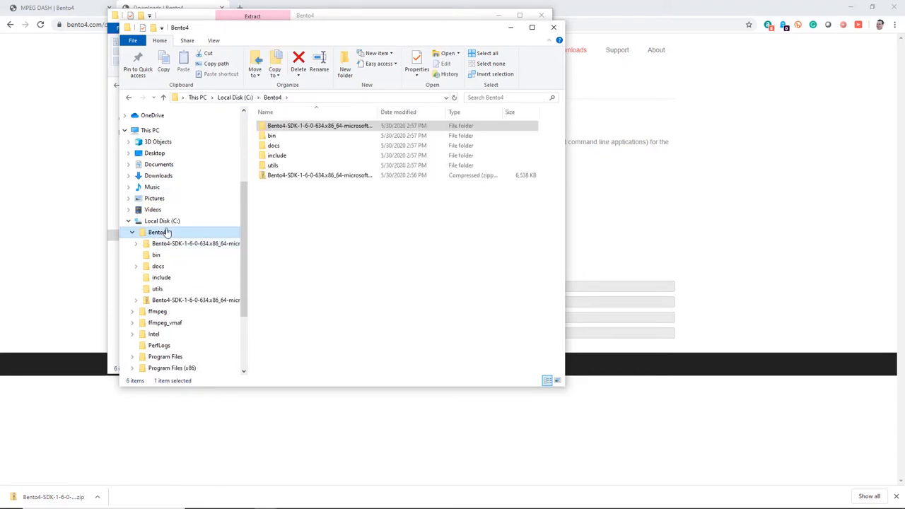
left_click(320, 175)
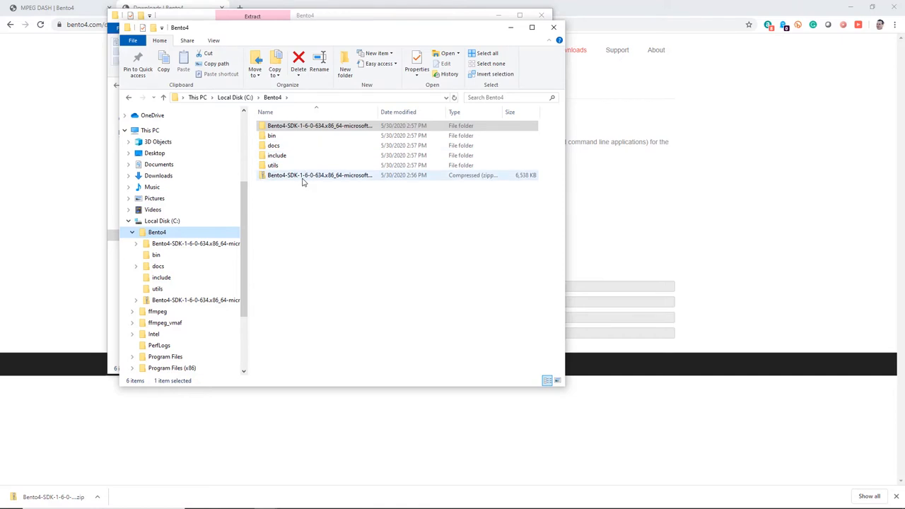
mouse_move(302, 181)
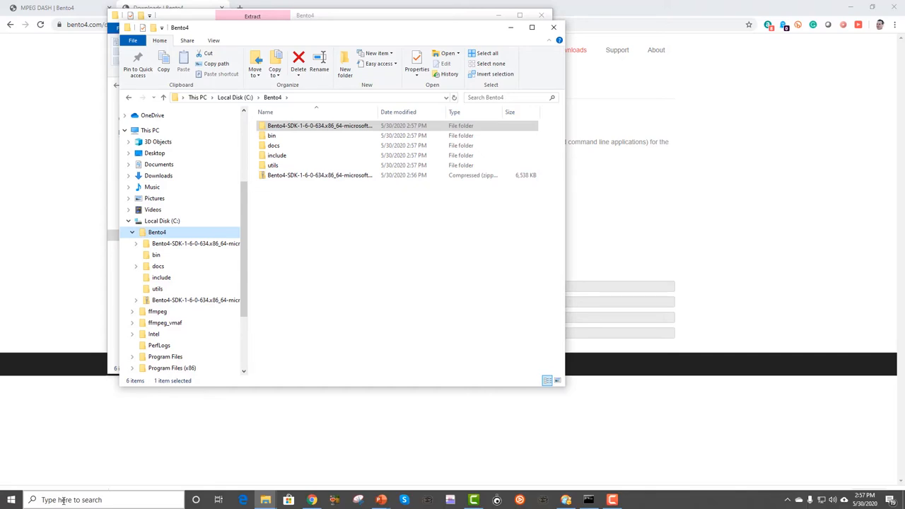
Bring up the user Path variable for editing in Environment Variables
left_click(106, 500)
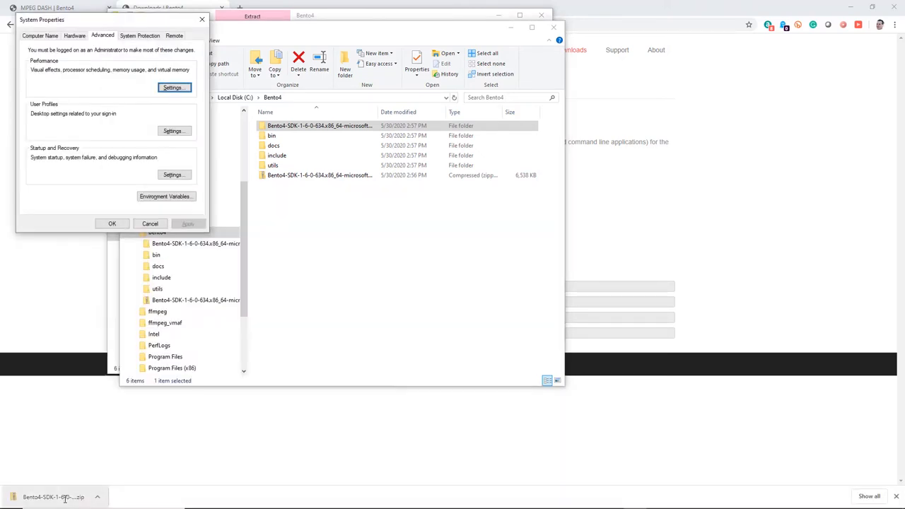
left_click(167, 197)
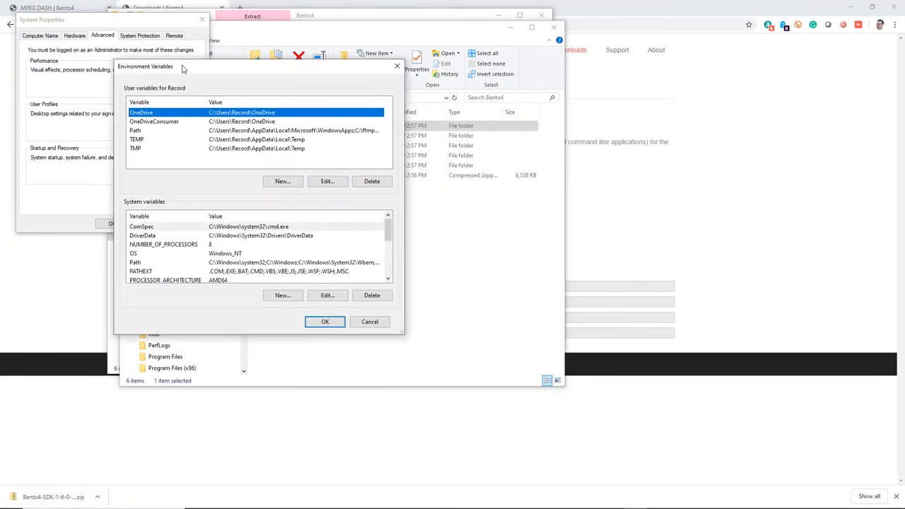
left_click(141, 127)
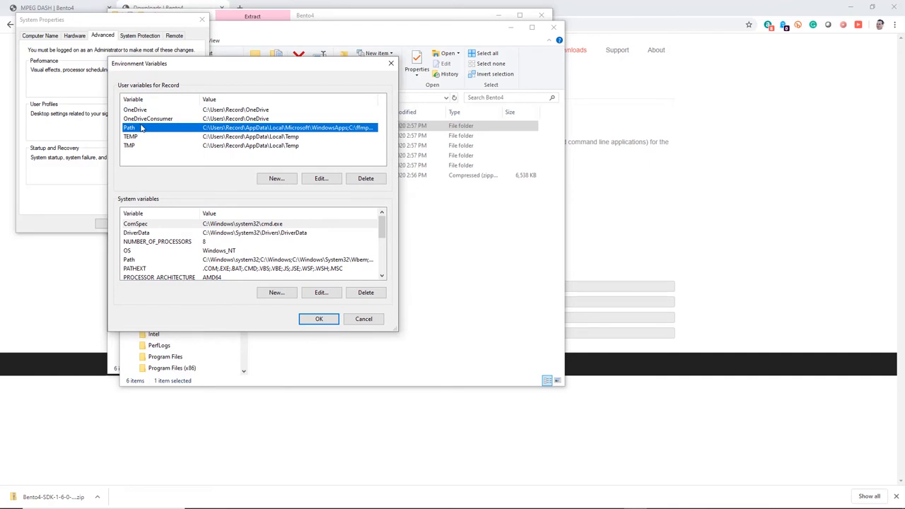
left_click(319, 178)
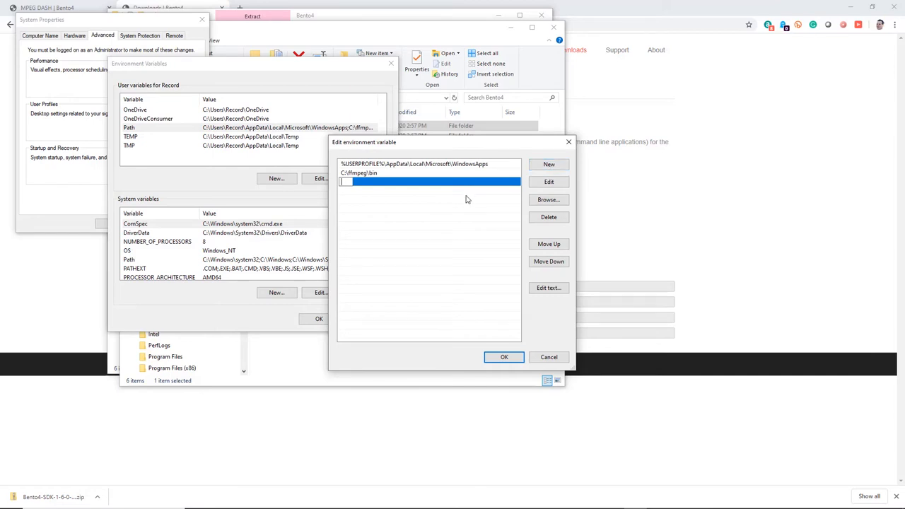
Add c:\bento4\bin as a new user Path entry and confirm it
type("c:\\bento4")
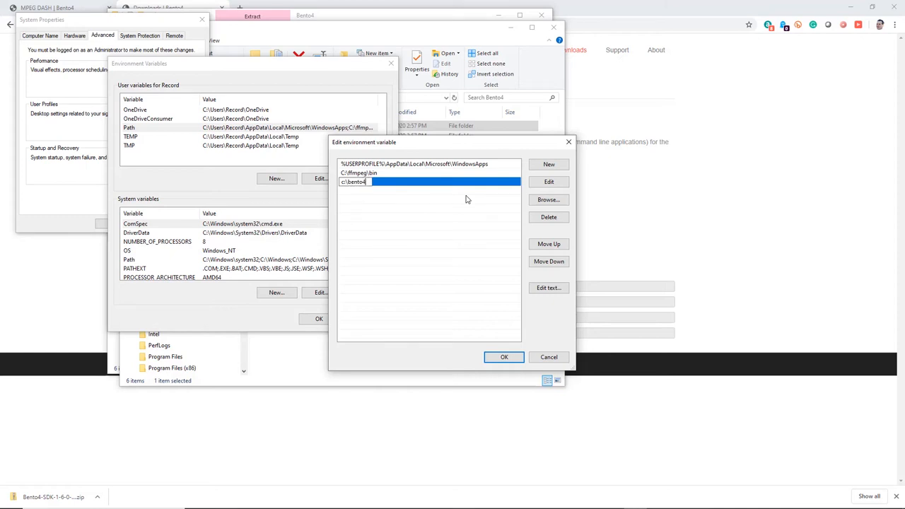
type("\\bin")
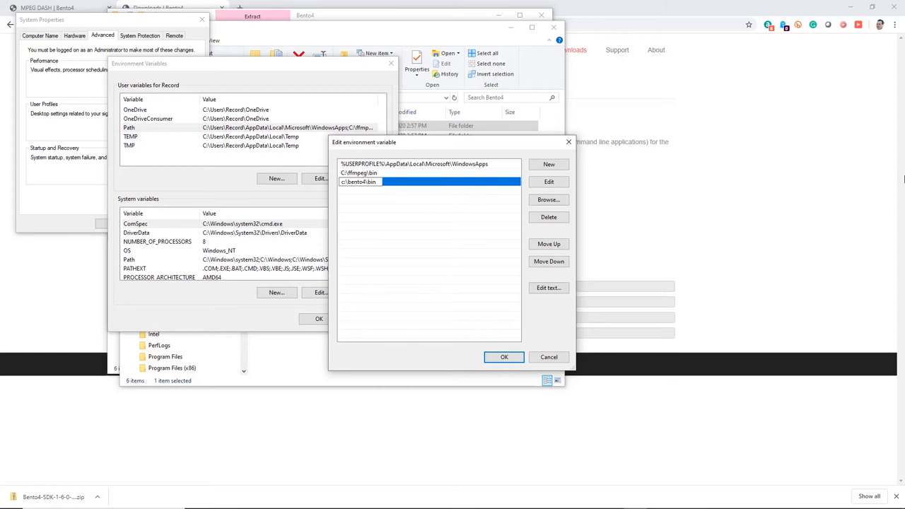
left_click(503, 356)
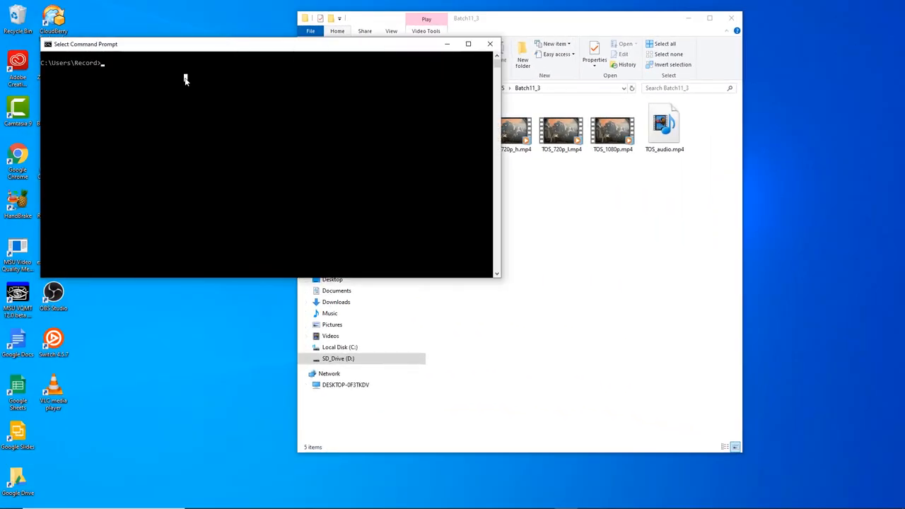
Run mp4hls in Command Prompt to confirm the Bento4 tools print their options
type("m")
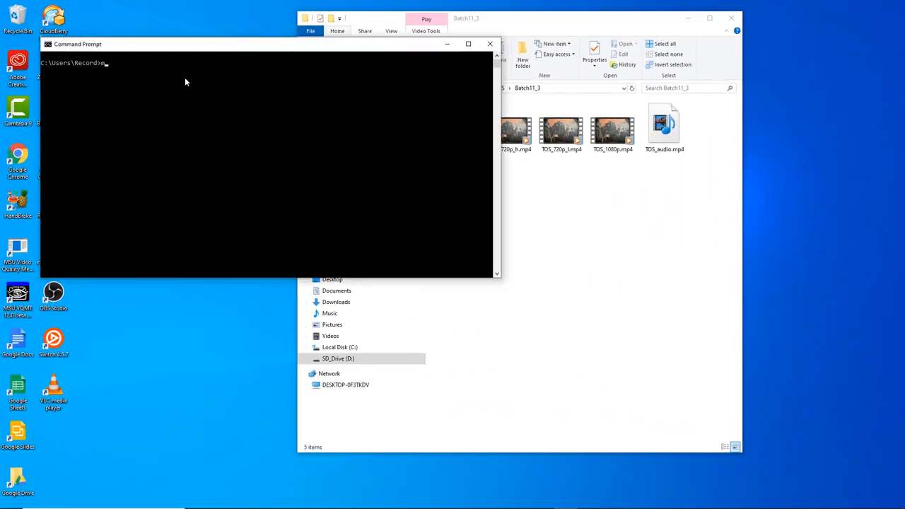
type("mp4hls")
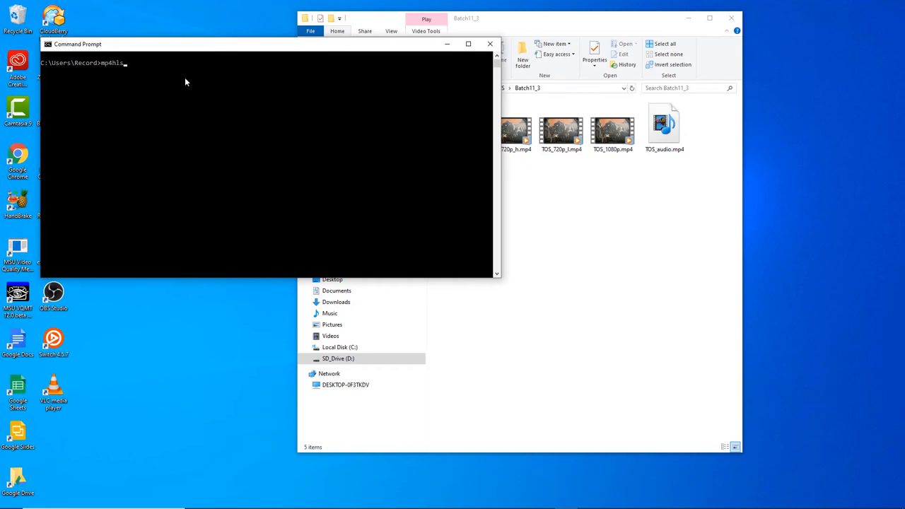
key("enter")
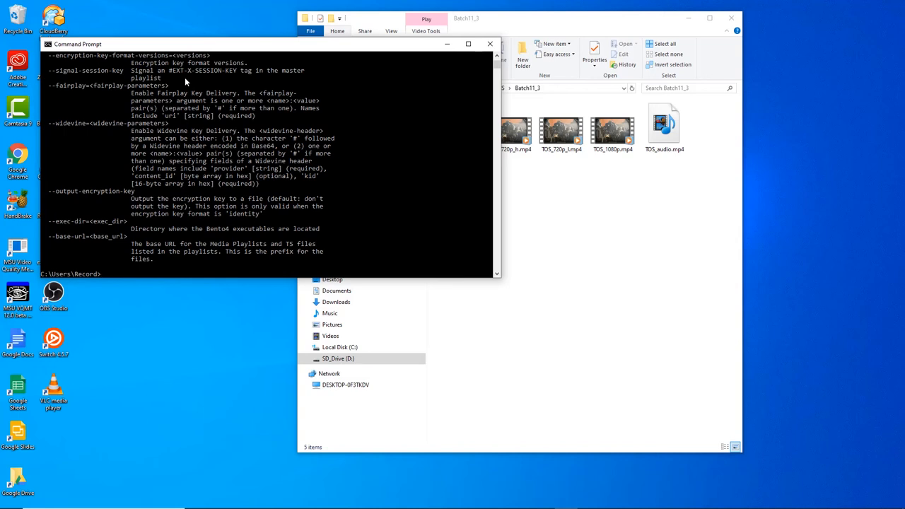
mouse_move(520, 29)
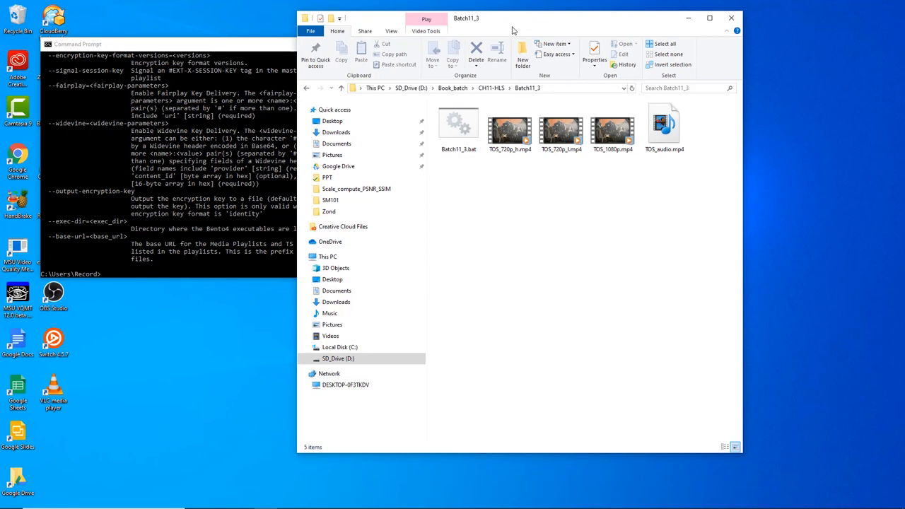
mouse_move(512, 31)
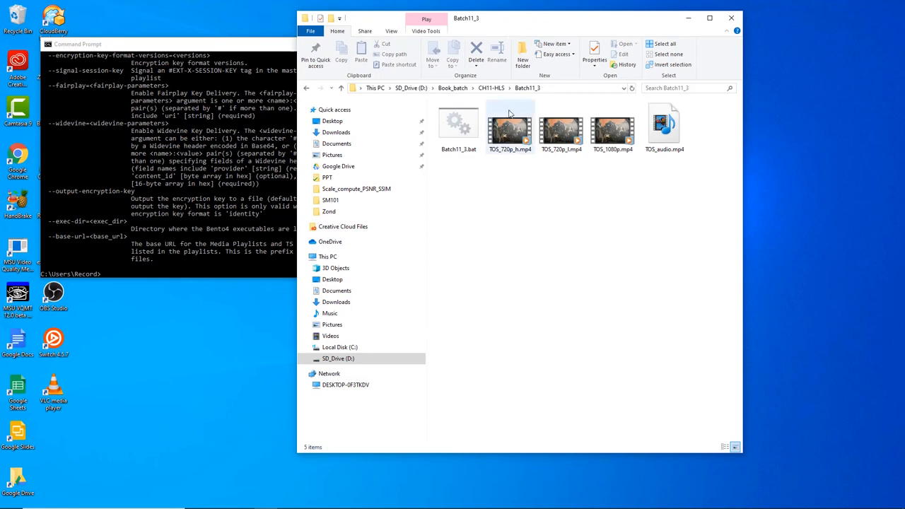
Review Batch11_3.bat's mp4hls command in Notepad, then run it to produce an output folder
left_click(458, 127)
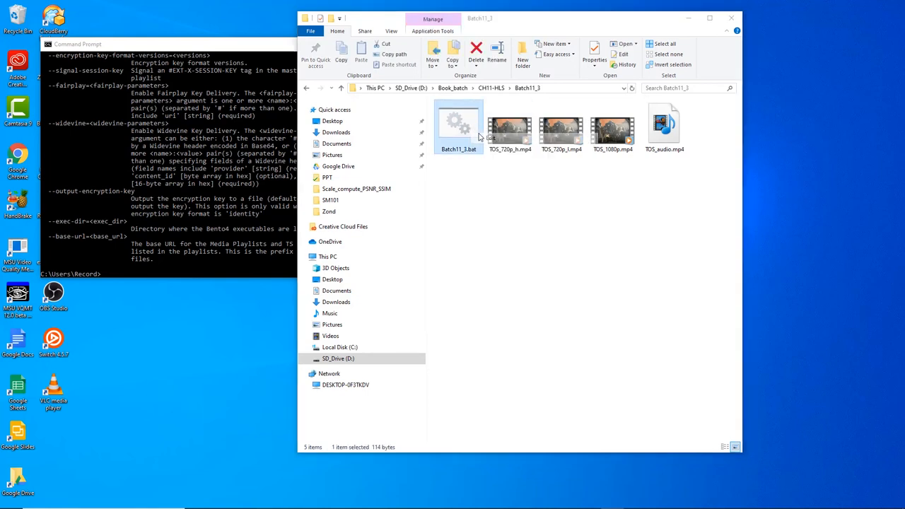
double_click(458, 126)
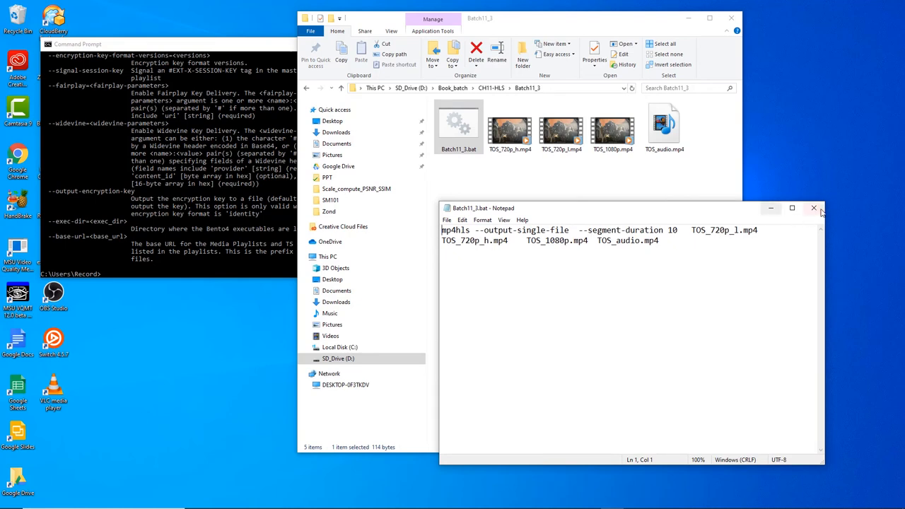
left_click(814, 208)
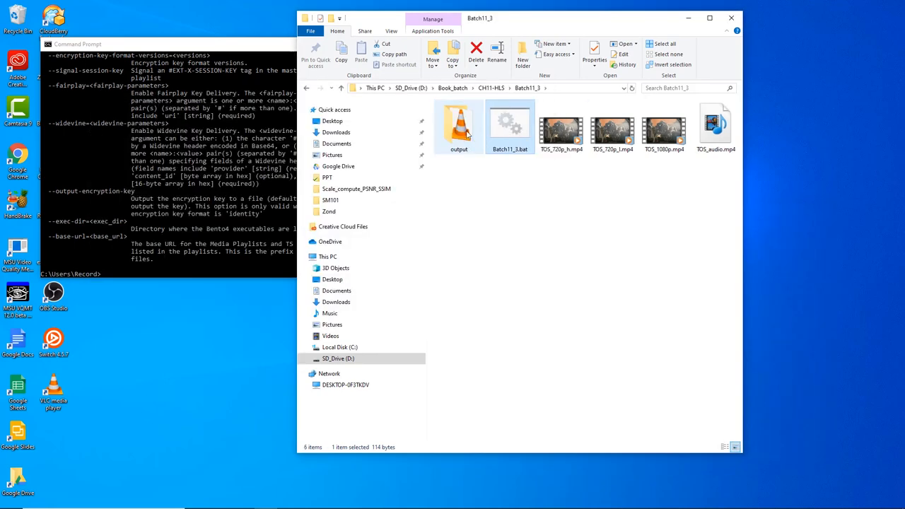
double_click(458, 127)
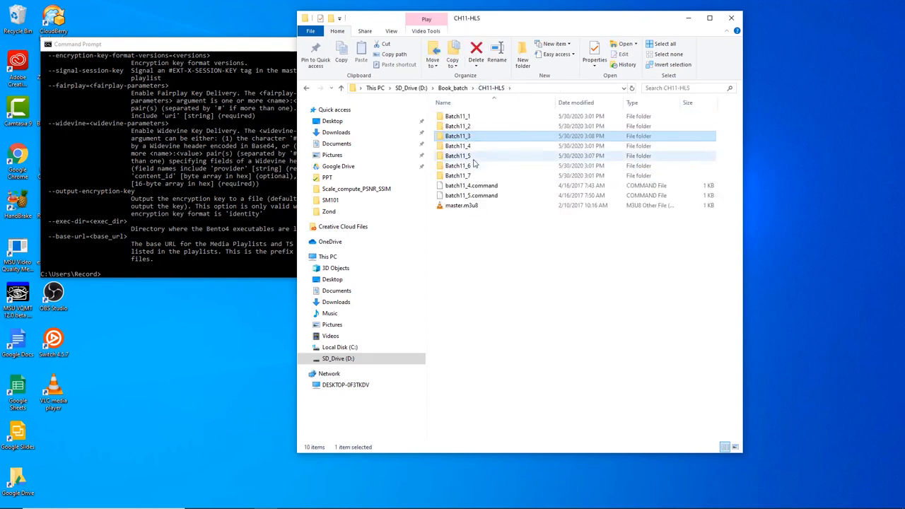
mouse_move(458, 156)
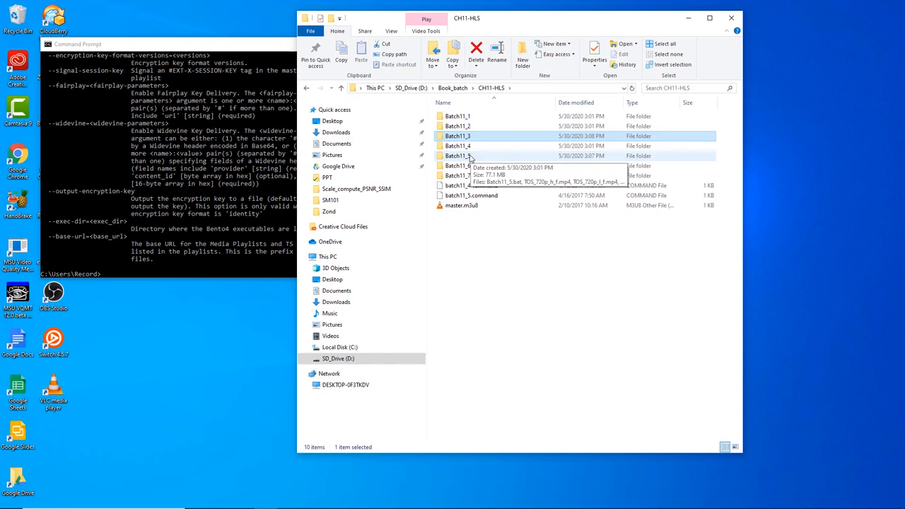
mouse_move(472, 158)
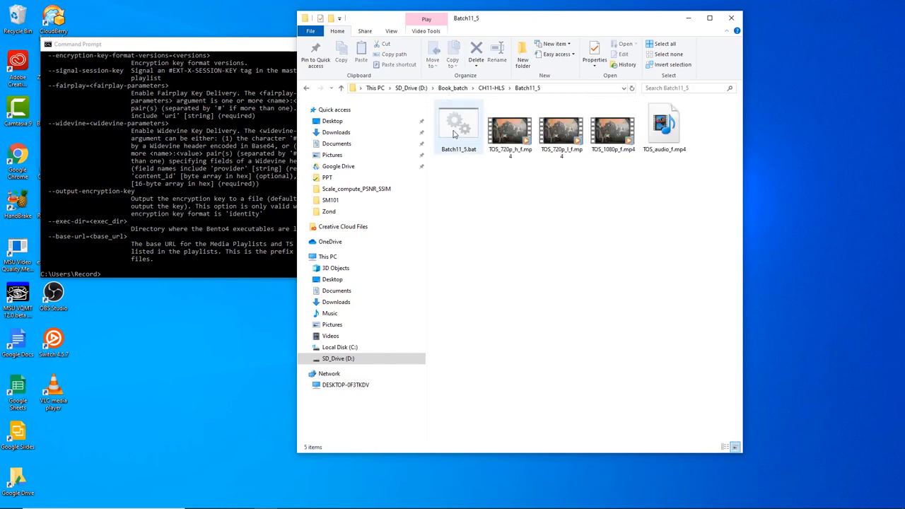
Run Batch11_5.bat and view its output folder with master.m3u8 and stream.mpd
double_click(458, 127)
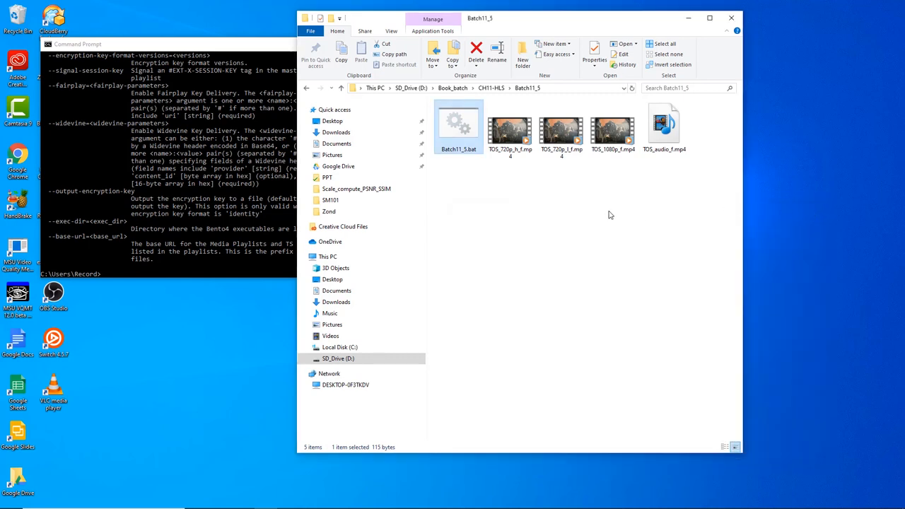
double_click(458, 130)
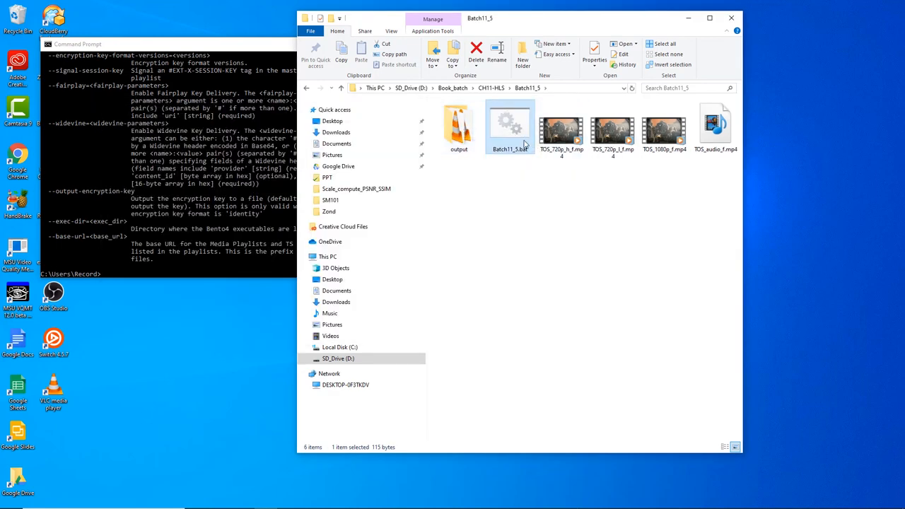
double_click(457, 127)
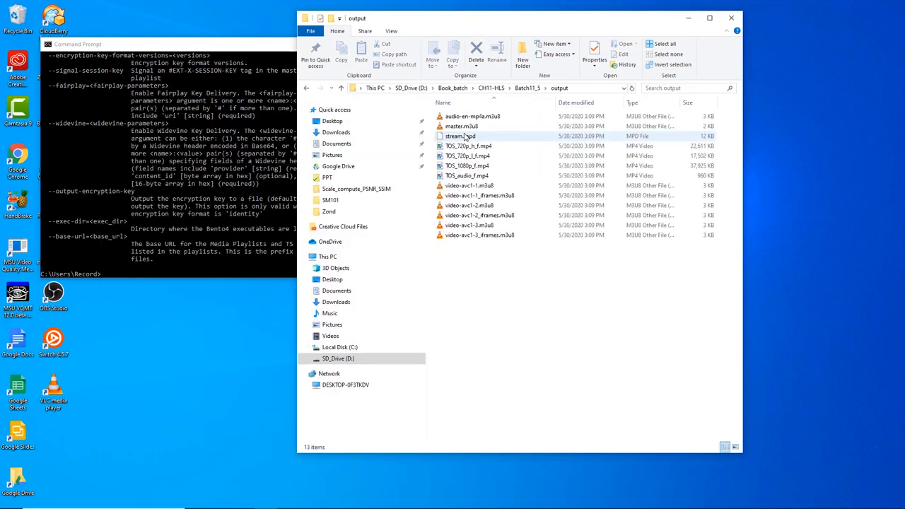